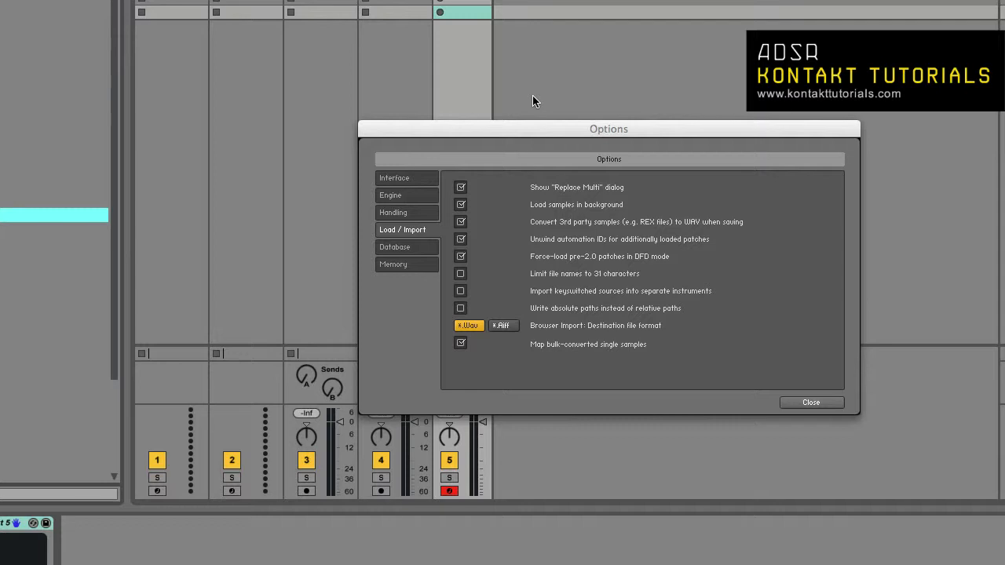
mouse_move(522, 267)
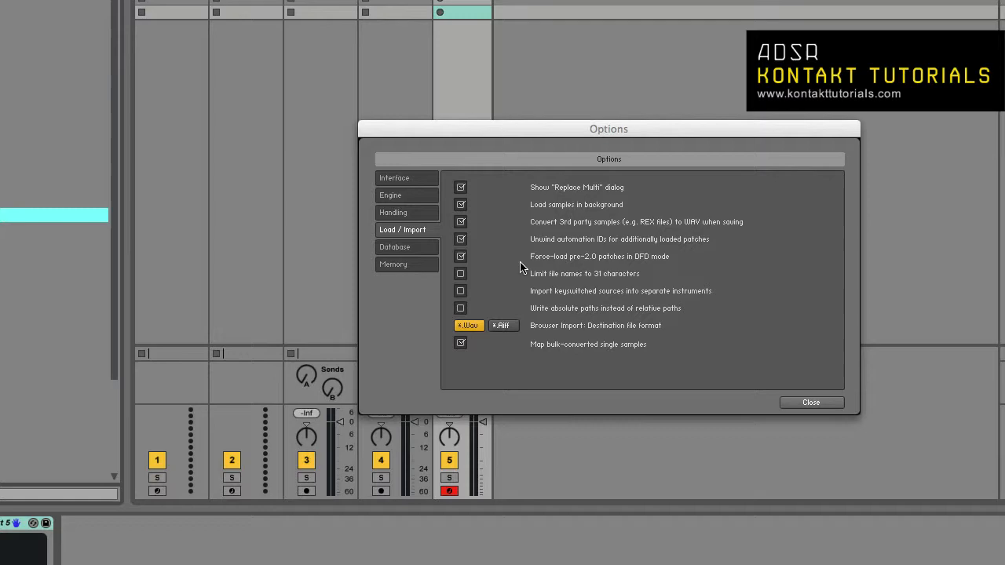
mouse_move(534, 187)
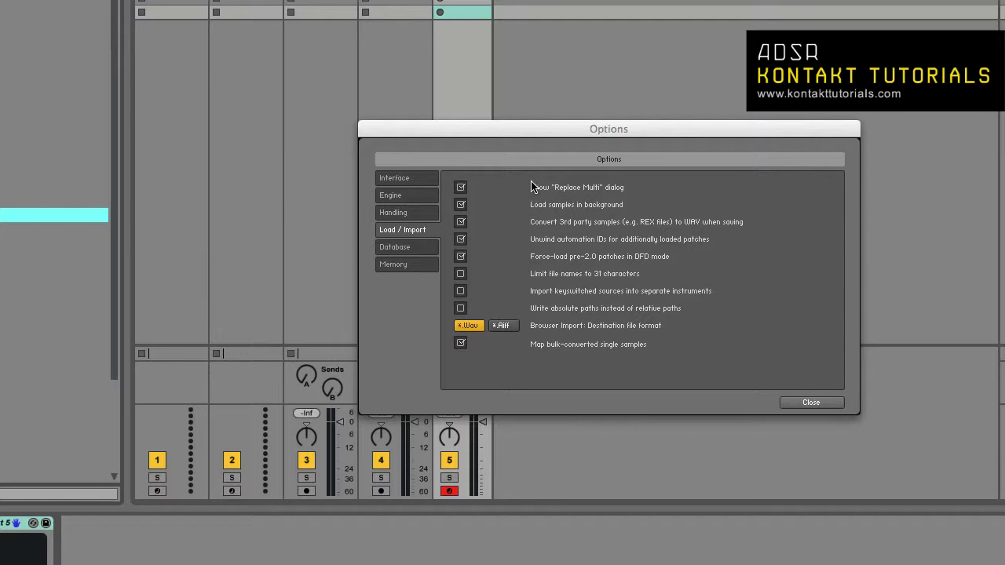
mouse_move(428, 235)
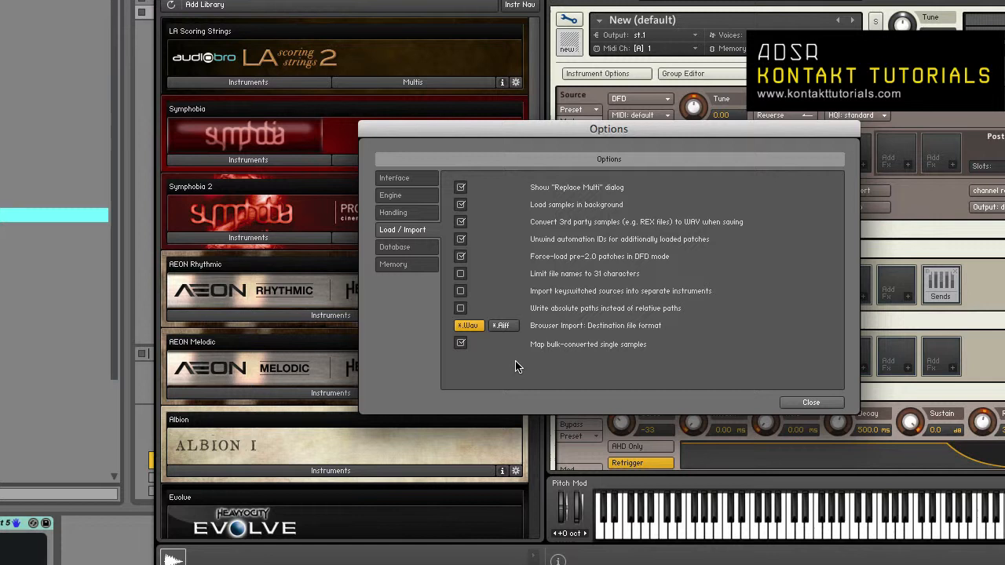
mouse_move(603, 273)
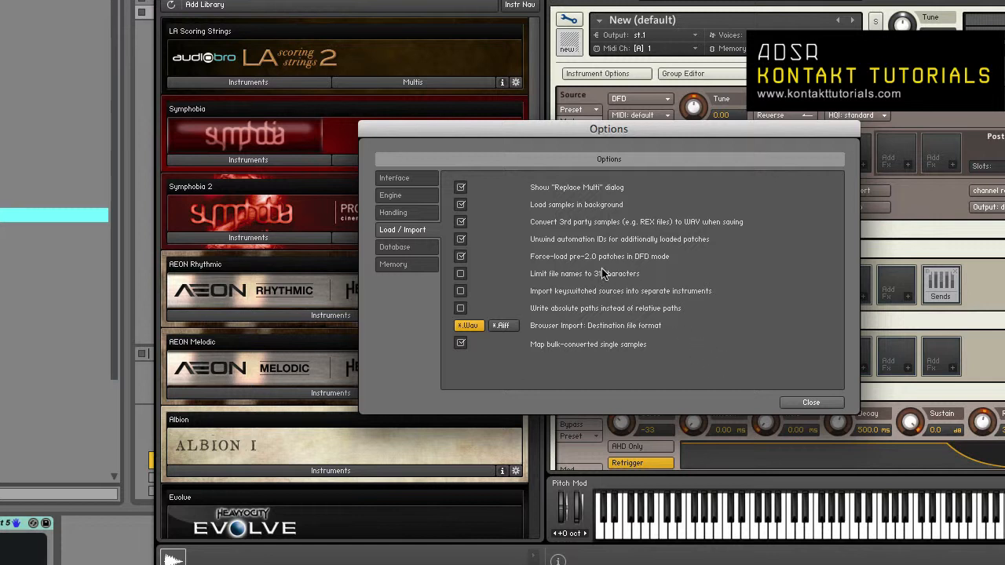
mouse_move(428, 253)
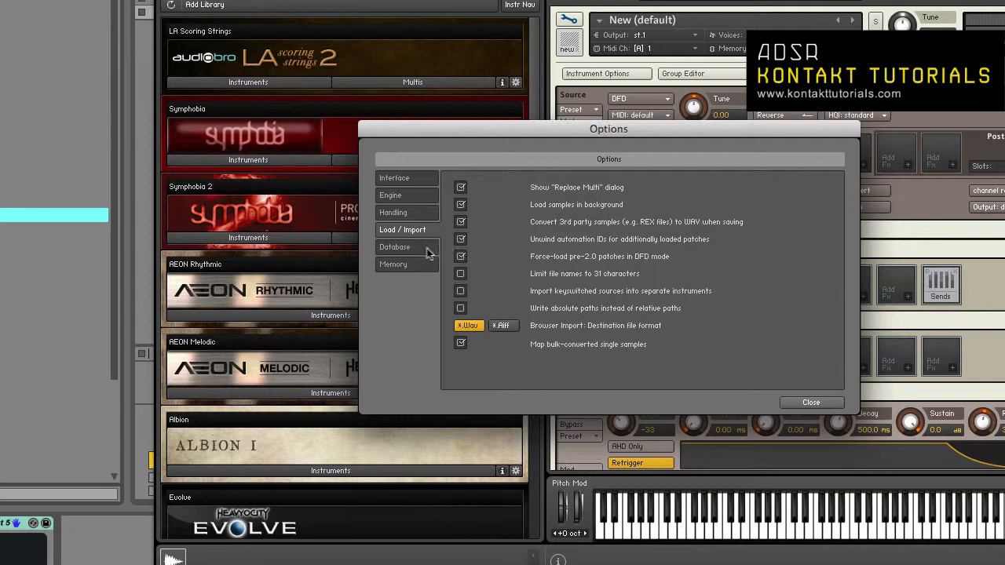
Step: Show the Database preferences listing the indexed sound library folders
left_click(395, 247)
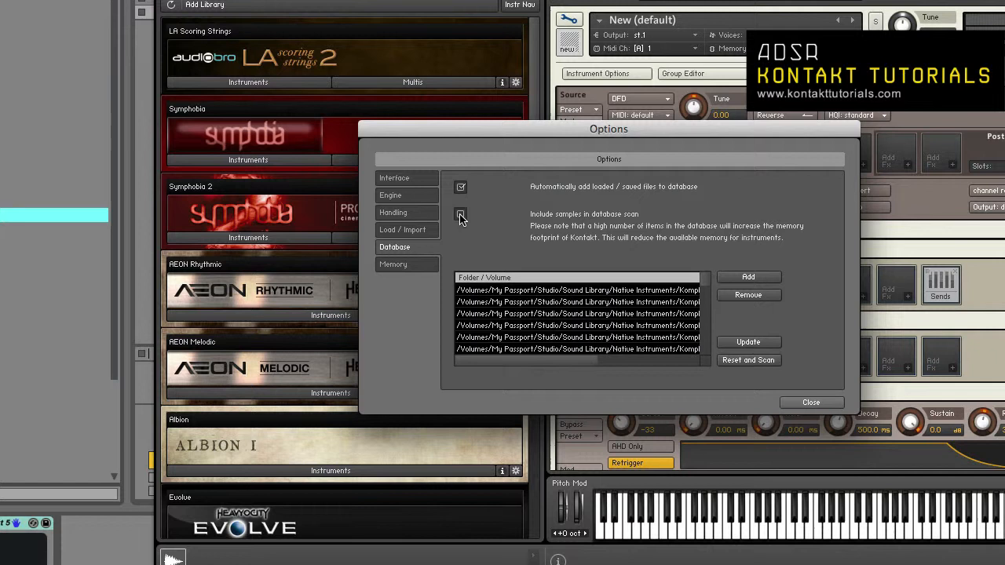
left_click(460, 213)
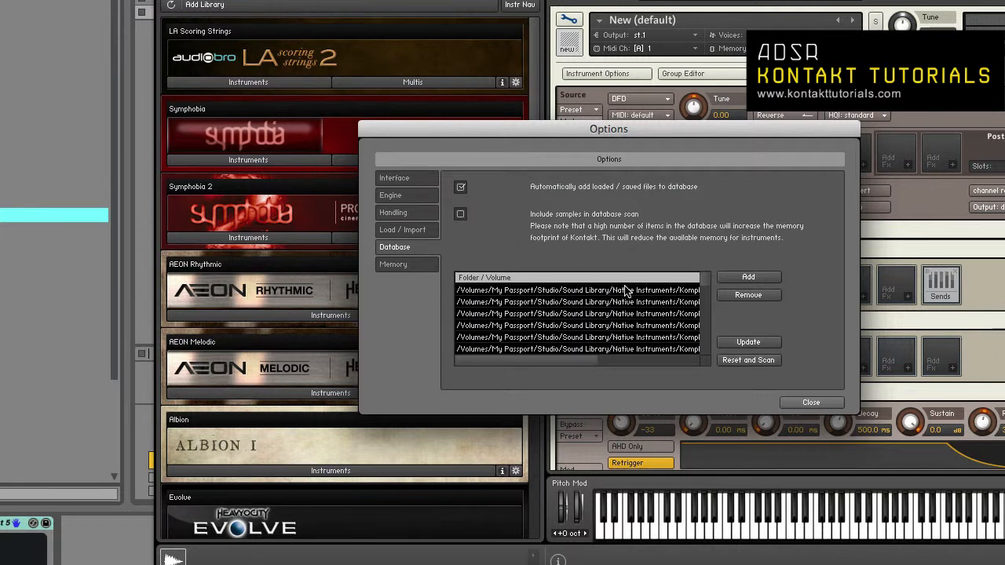
mouse_move(468, 279)
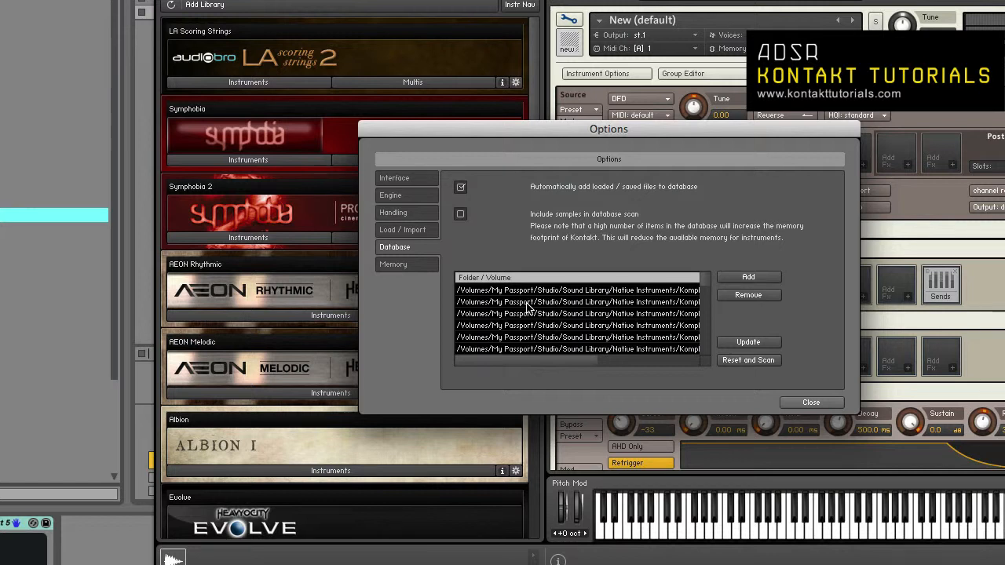
mouse_move(746, 277)
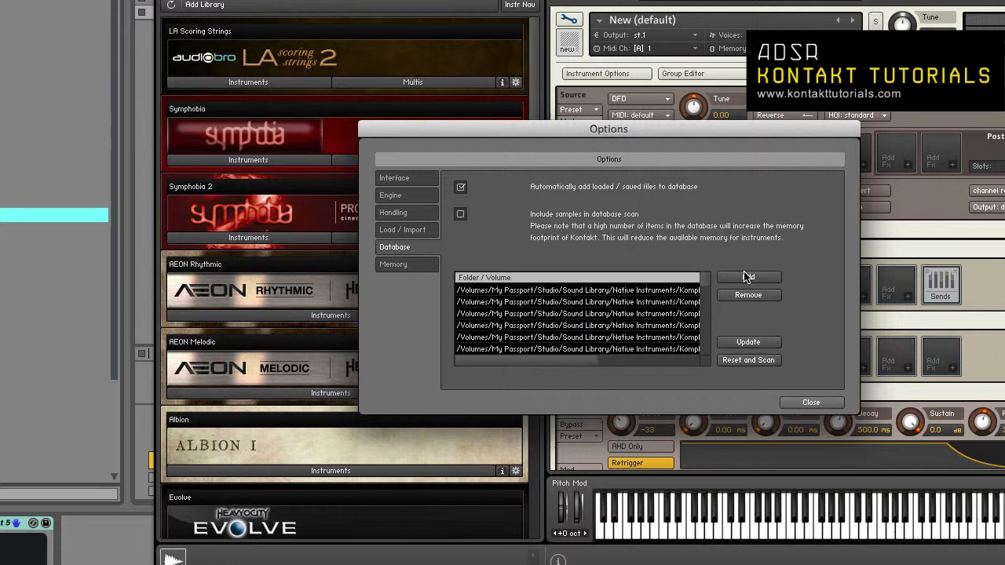
mouse_move(744, 295)
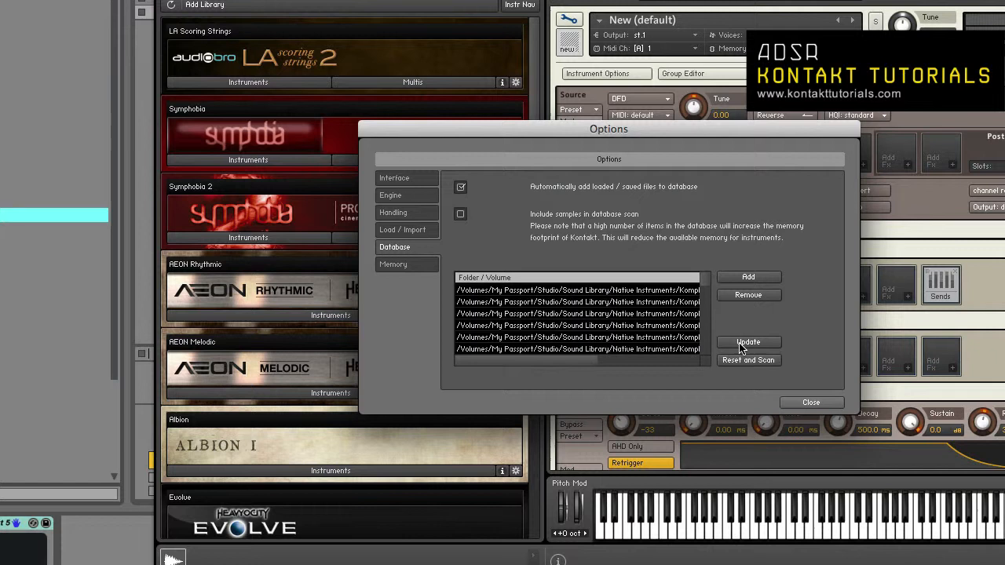
mouse_move(737, 360)
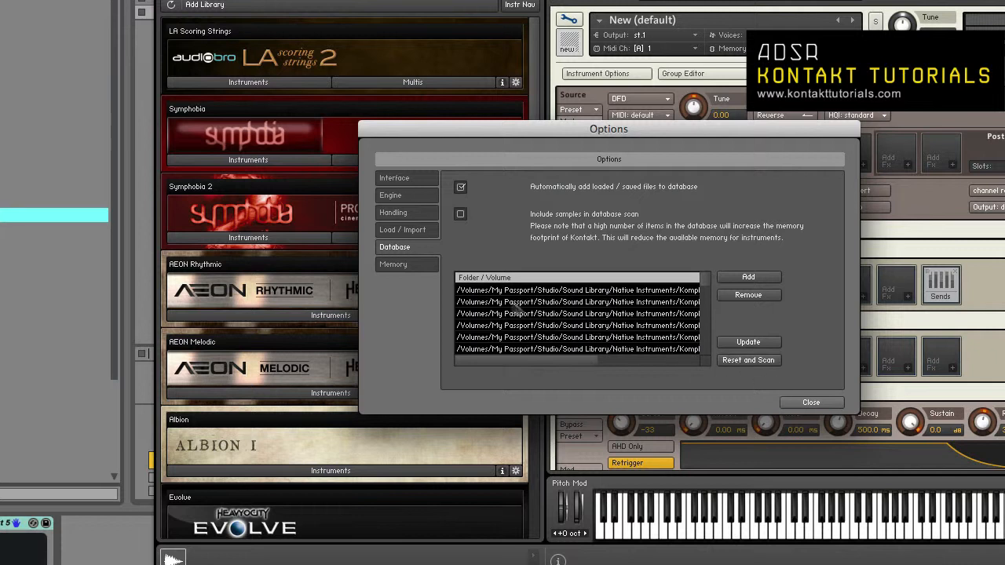
mouse_move(431, 270)
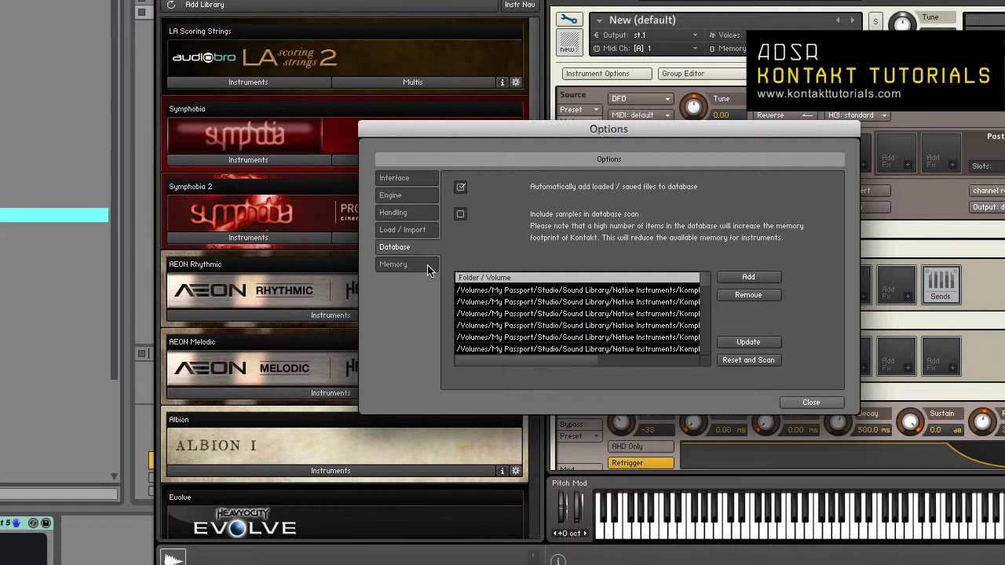
Step: Show the Memory preferences with Memory Server enabled in Manual mode
left_click(393, 264)
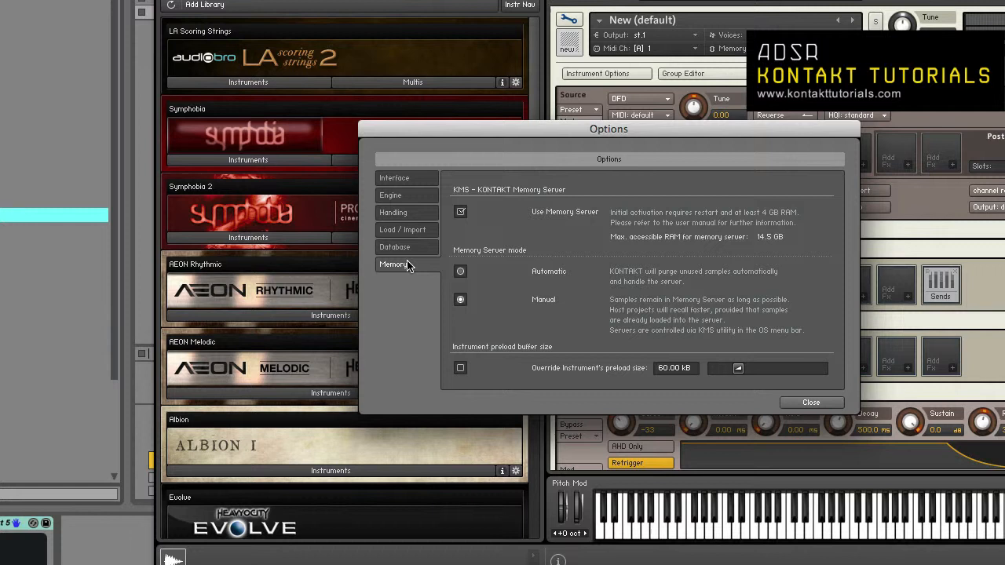
mouse_move(510, 237)
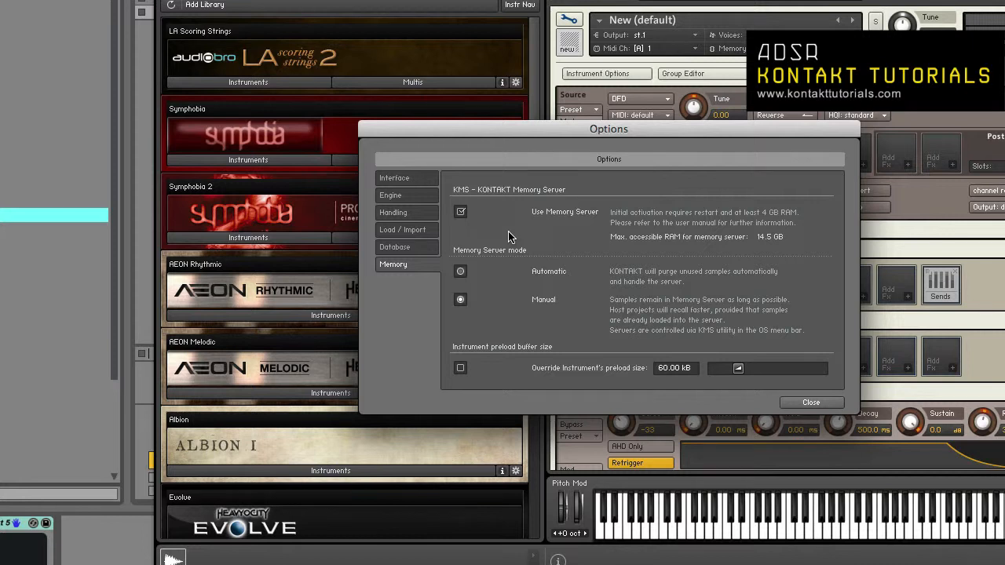
mouse_move(464, 373)
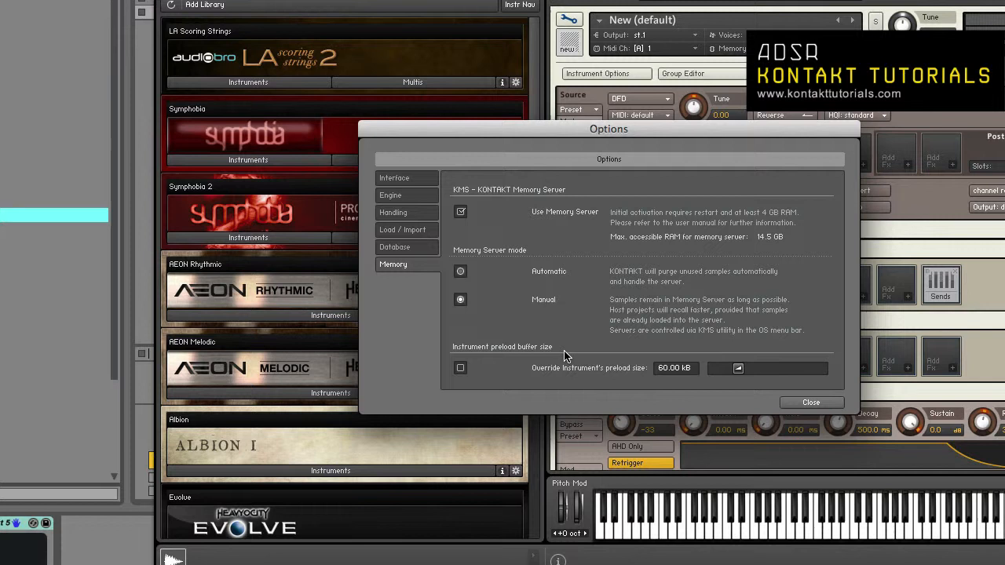
mouse_move(554, 253)
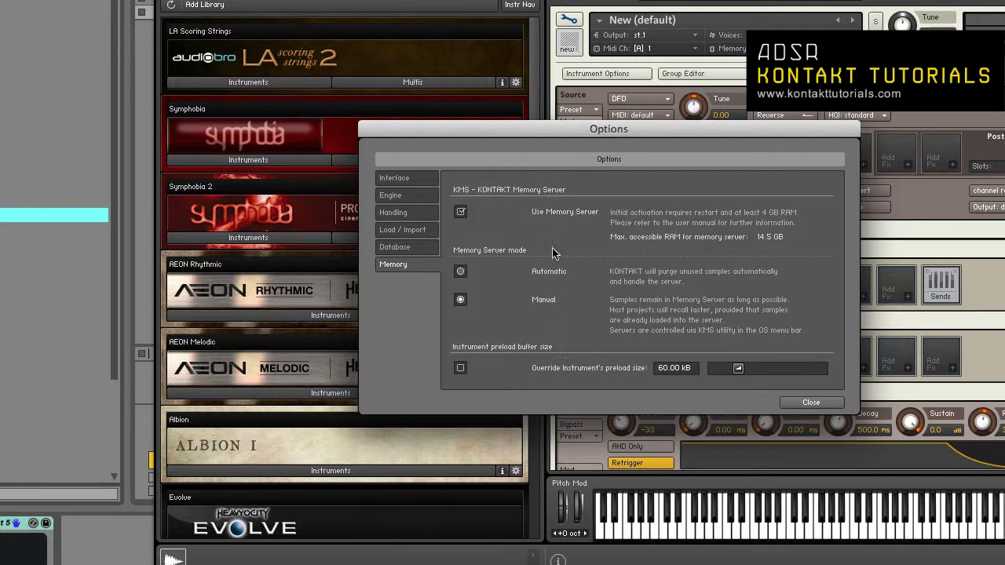
mouse_move(554, 217)
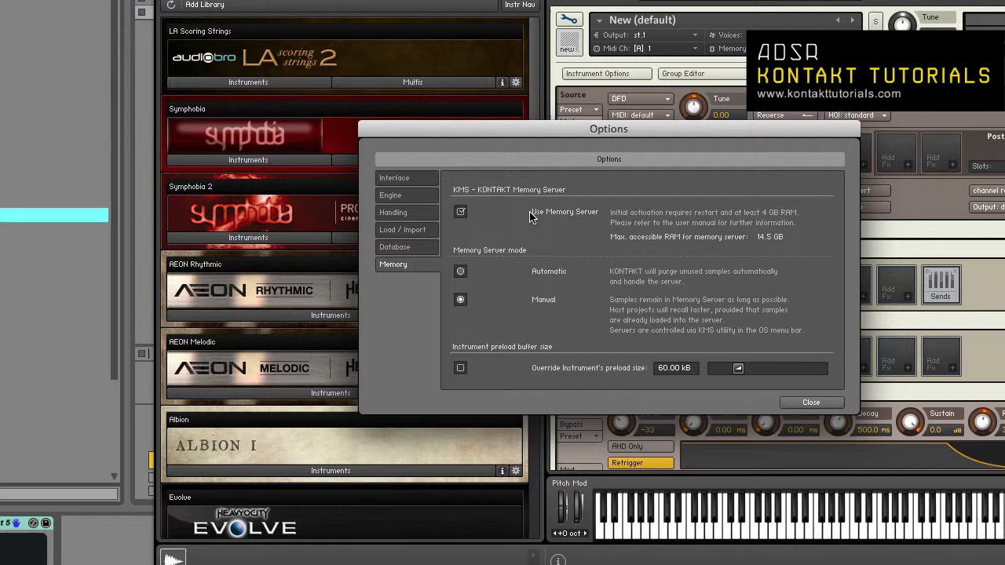
mouse_move(620, 234)
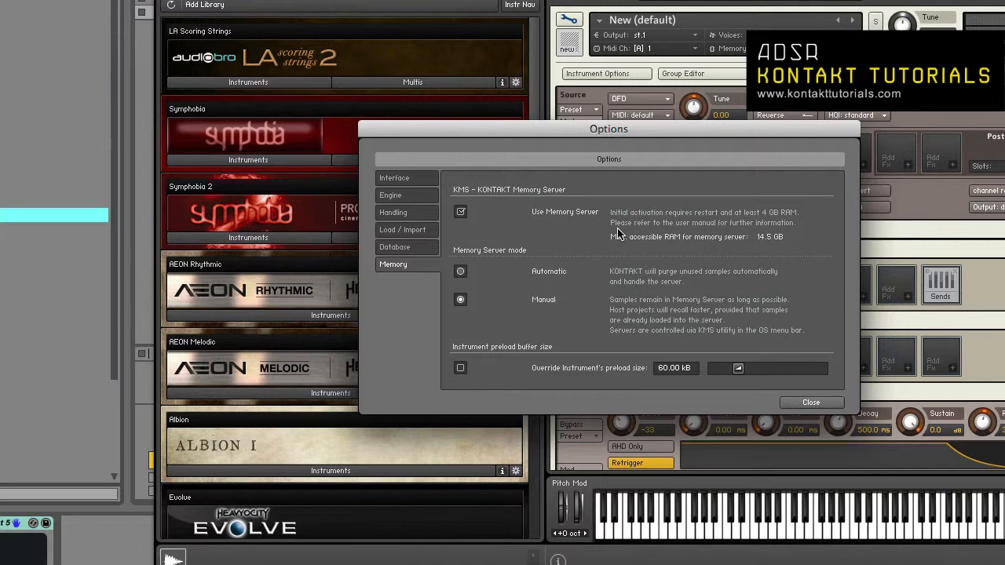
mouse_move(728, 237)
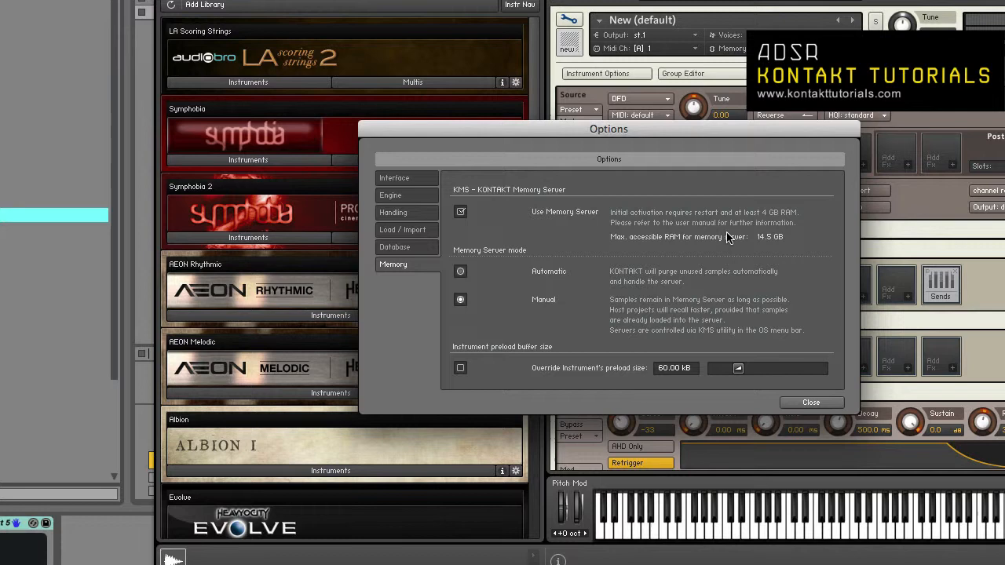
mouse_move(589, 226)
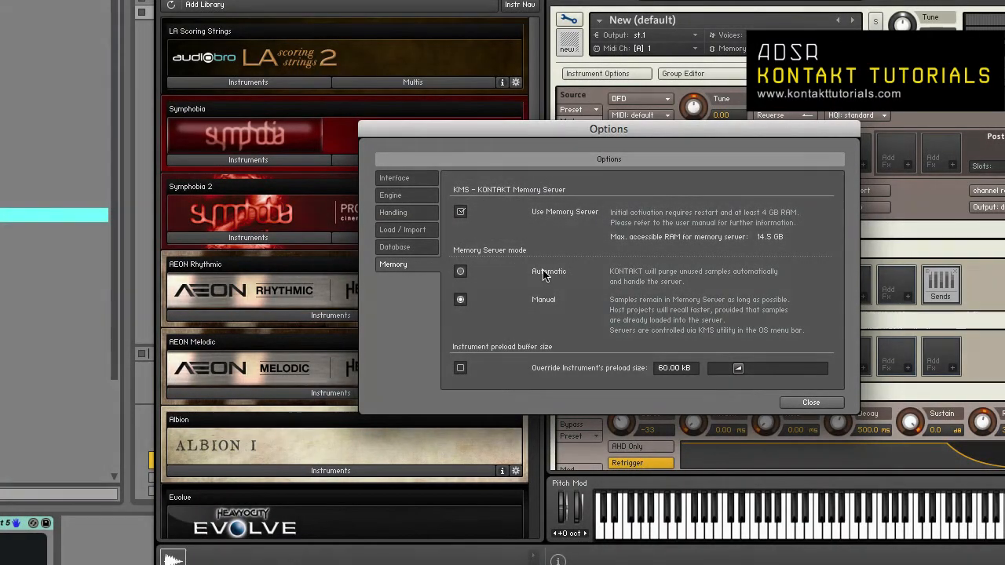
Step: Keep Use Memory Server checked and Memory Server mode on Manual
left_click(460, 271)
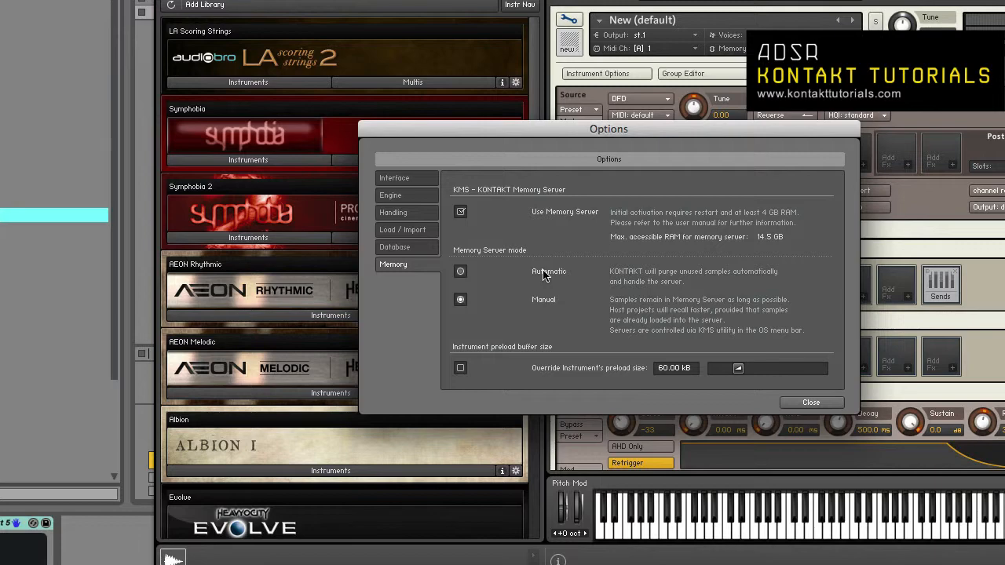
mouse_move(544, 302)
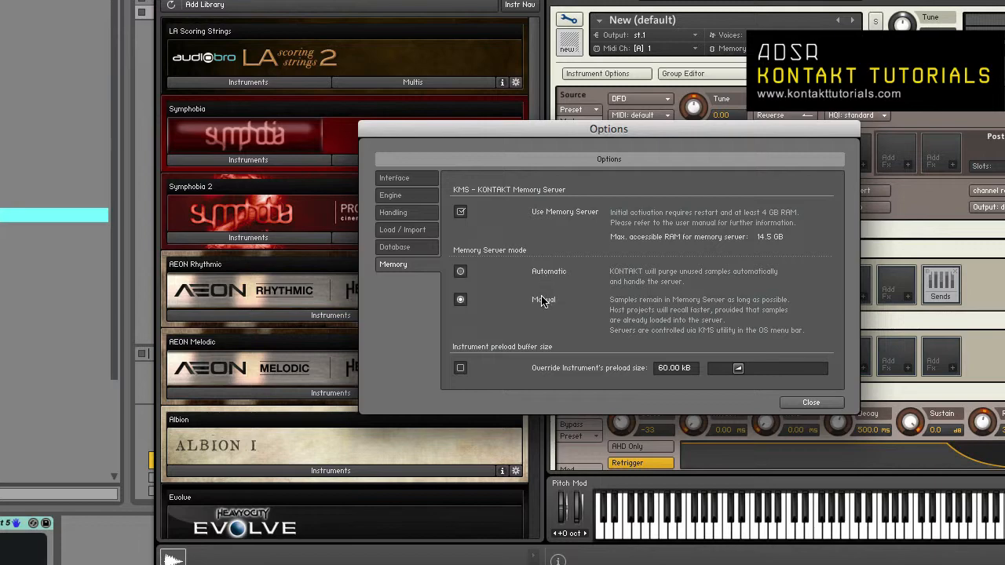
left_click(460, 299)
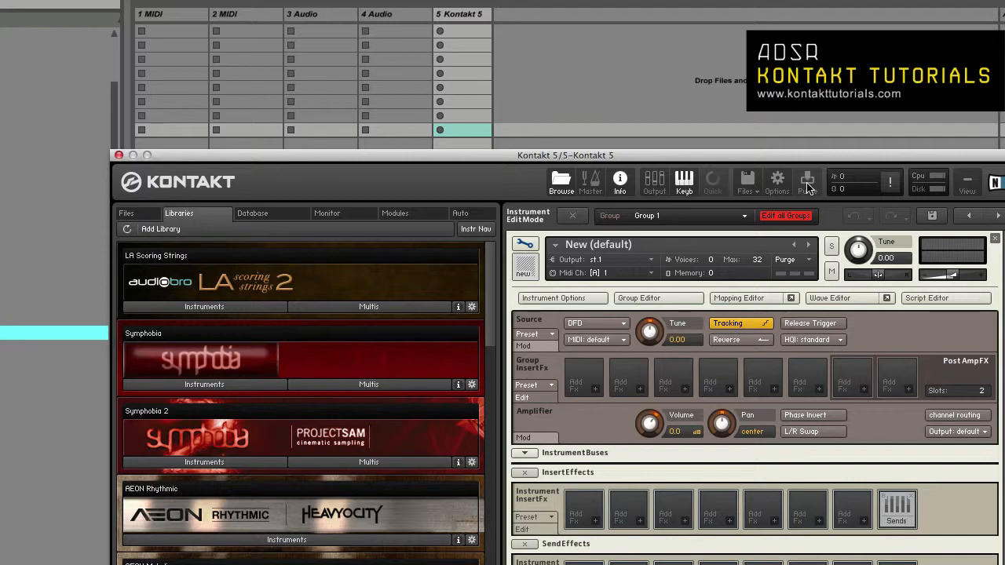
left_click(808, 181)
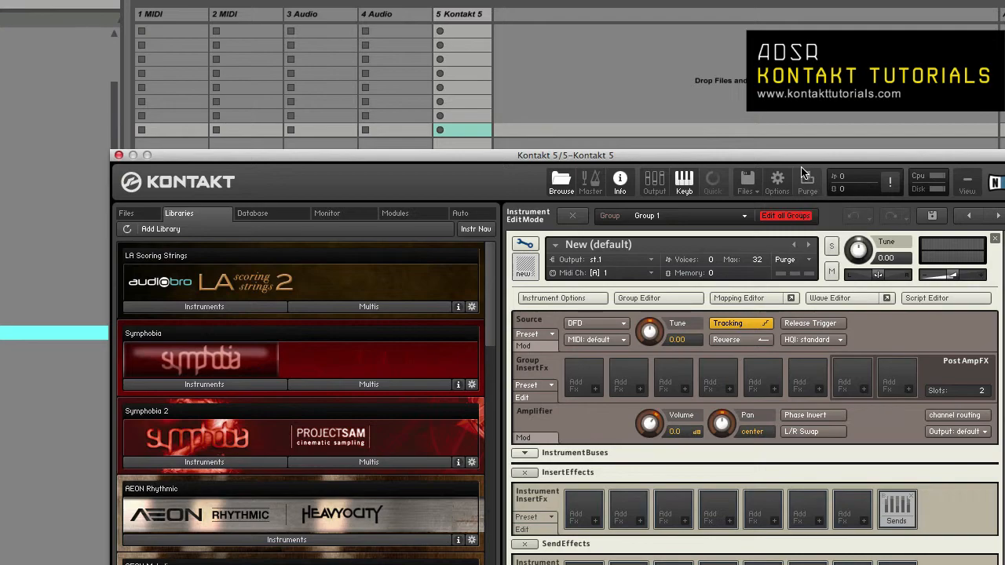
left_click(808, 259)
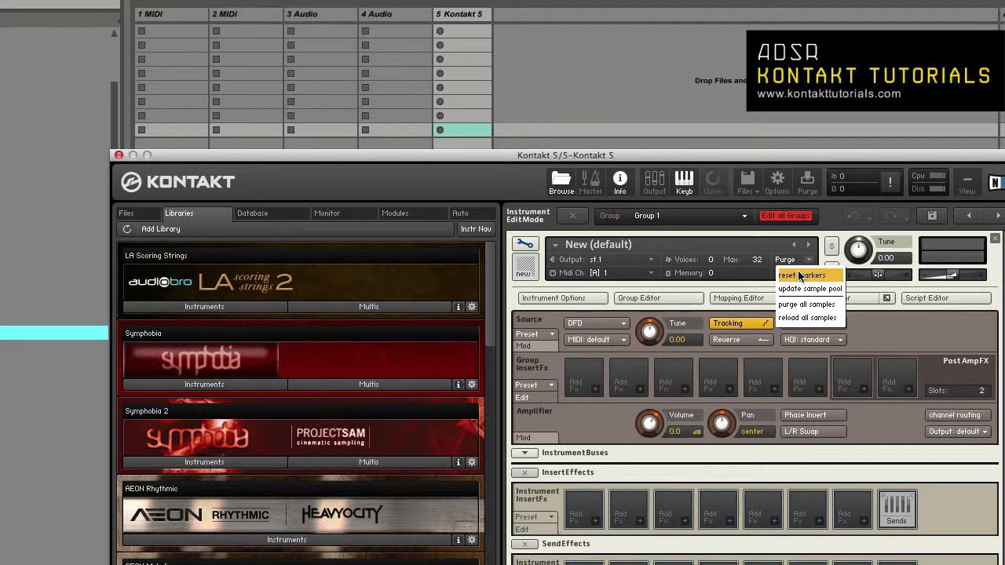
mouse_move(808, 288)
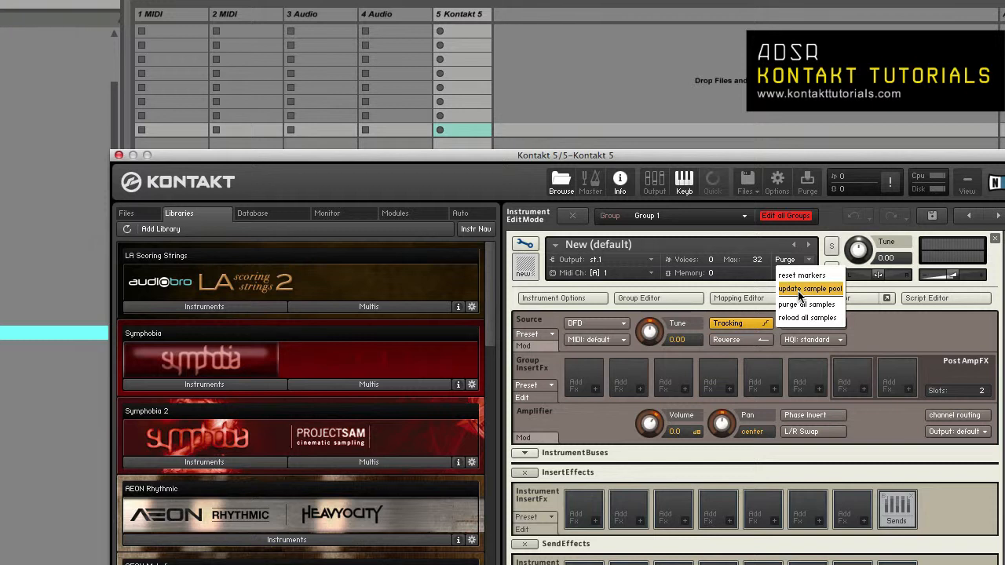
mouse_move(807, 305)
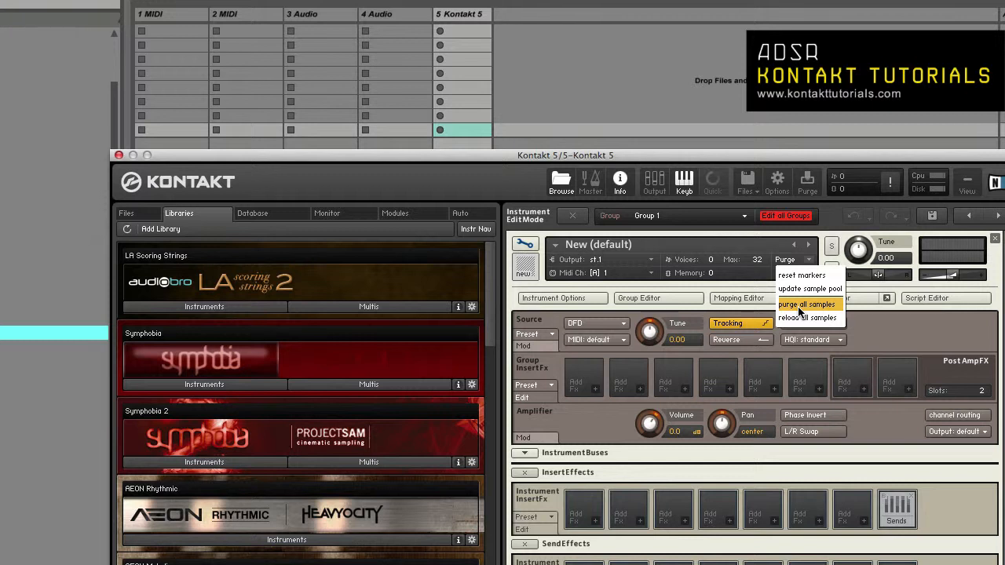
mouse_move(808, 318)
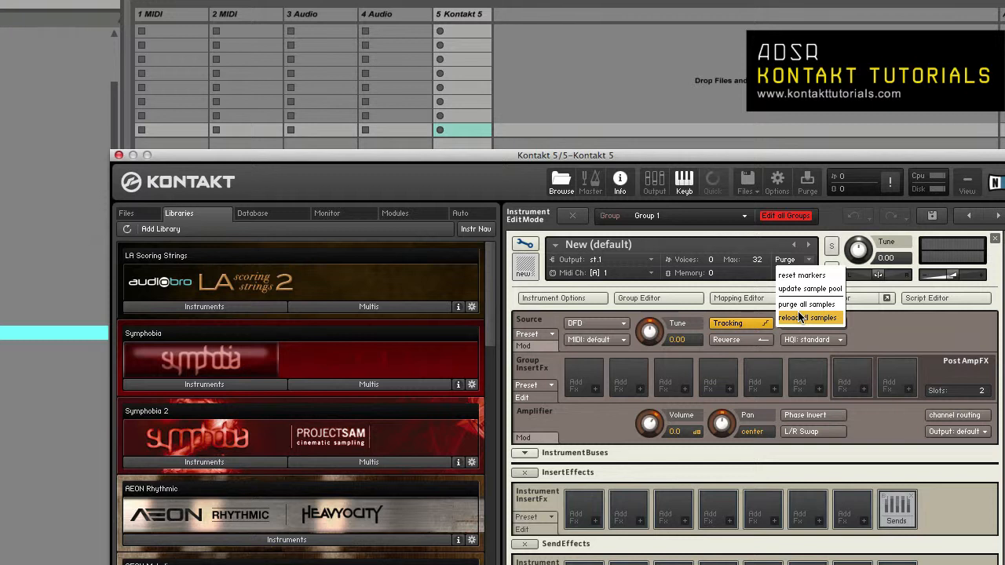
mouse_move(797, 322)
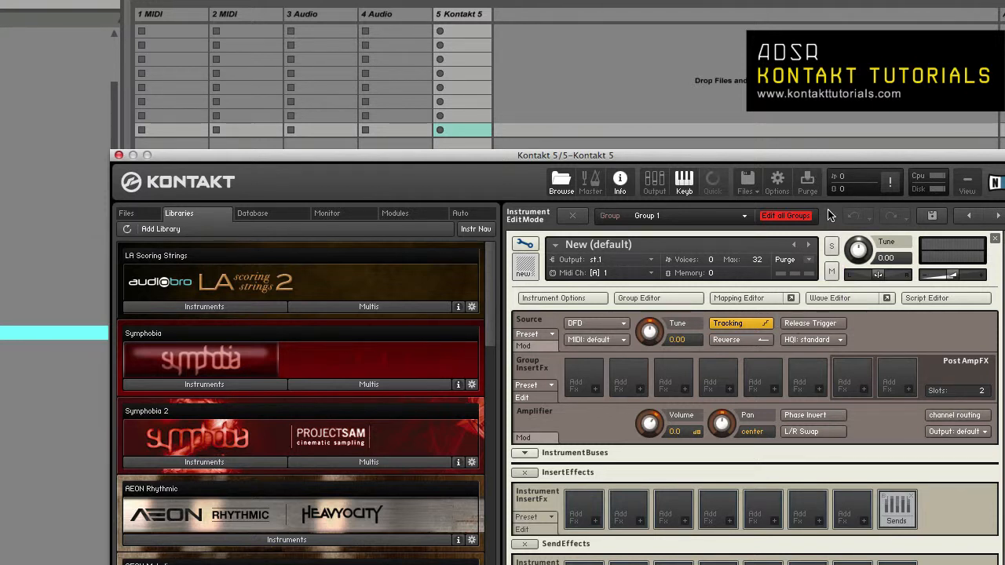
mouse_move(852, 182)
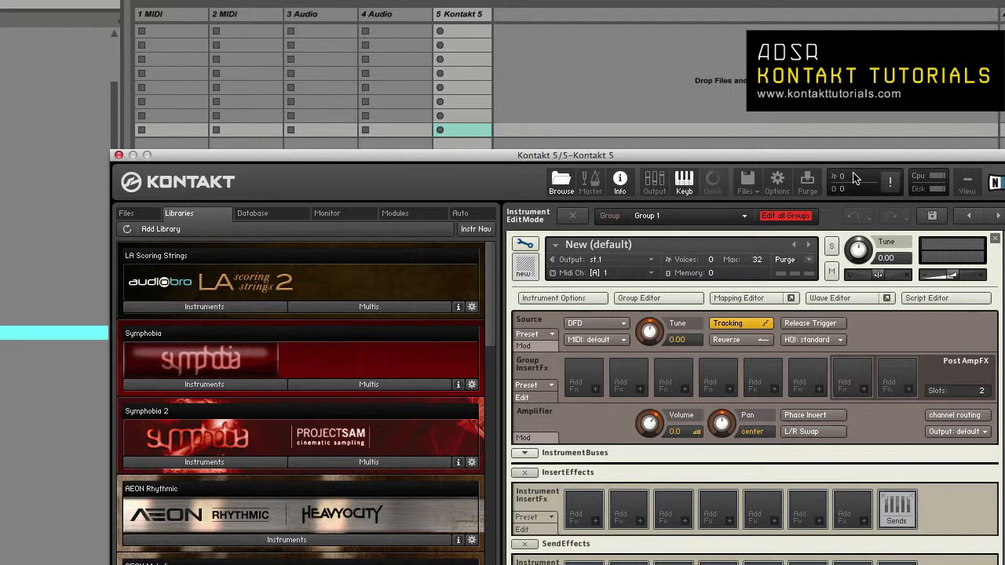
mouse_move(841, 185)
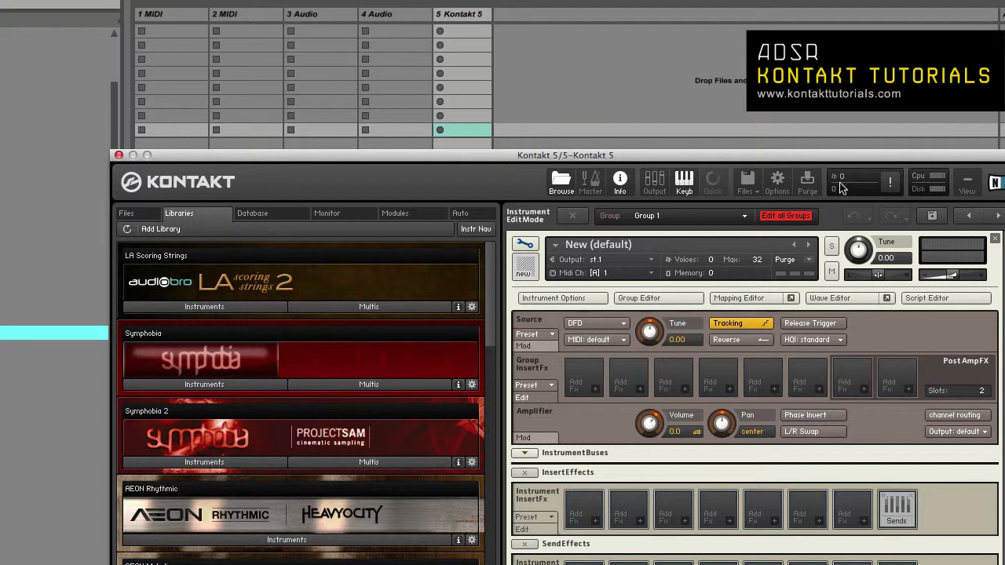
mouse_move(840, 195)
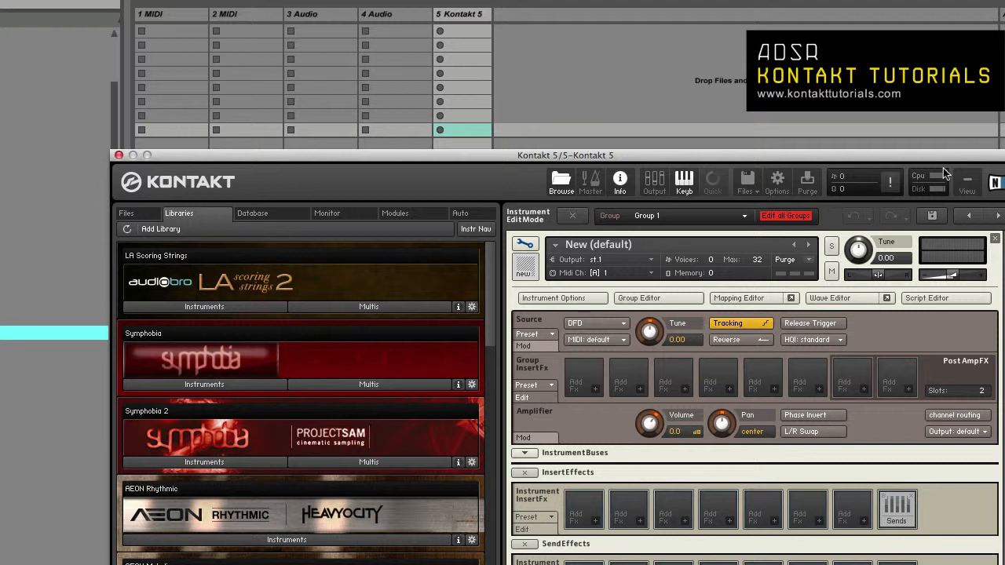
mouse_move(934, 195)
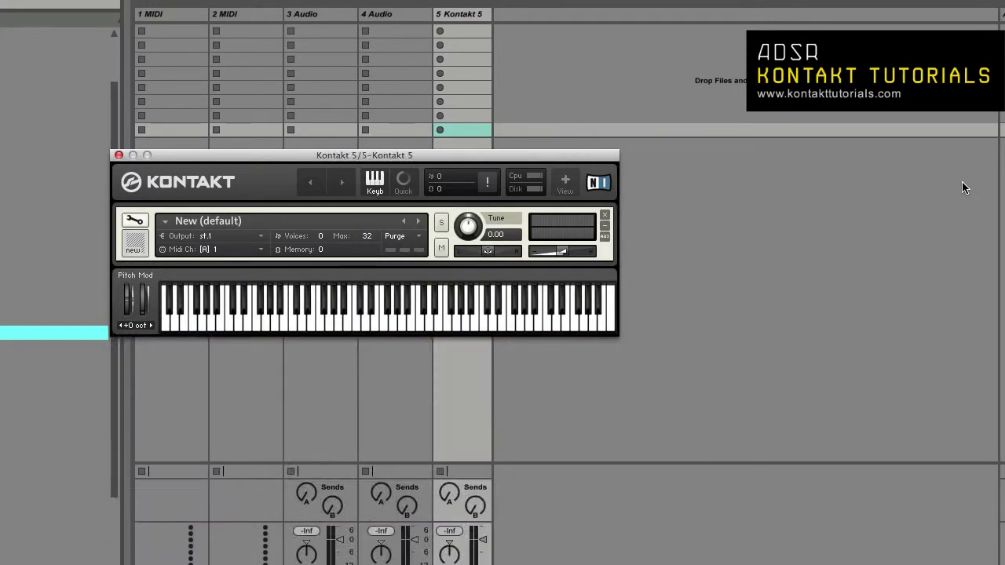
mouse_move(542, 160)
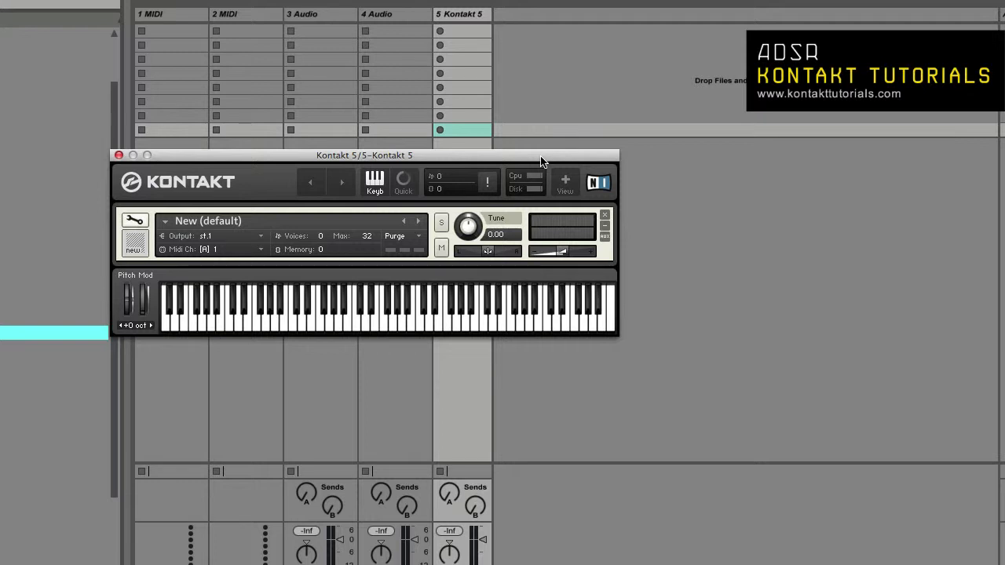
mouse_move(520, 178)
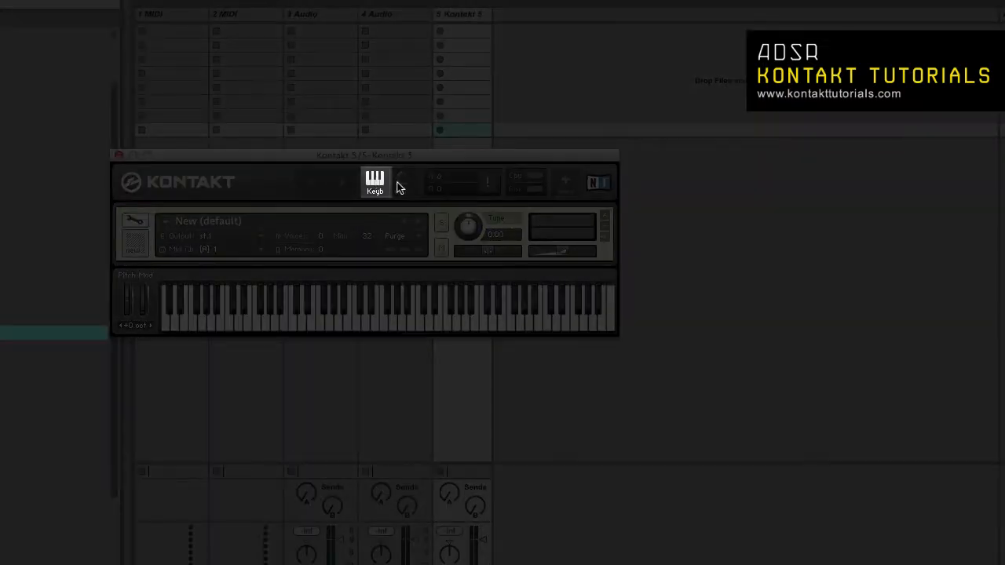
Step: Switch from the minimized header-and-keyboard view back to the full Kontakt layout
left_click(405, 182)
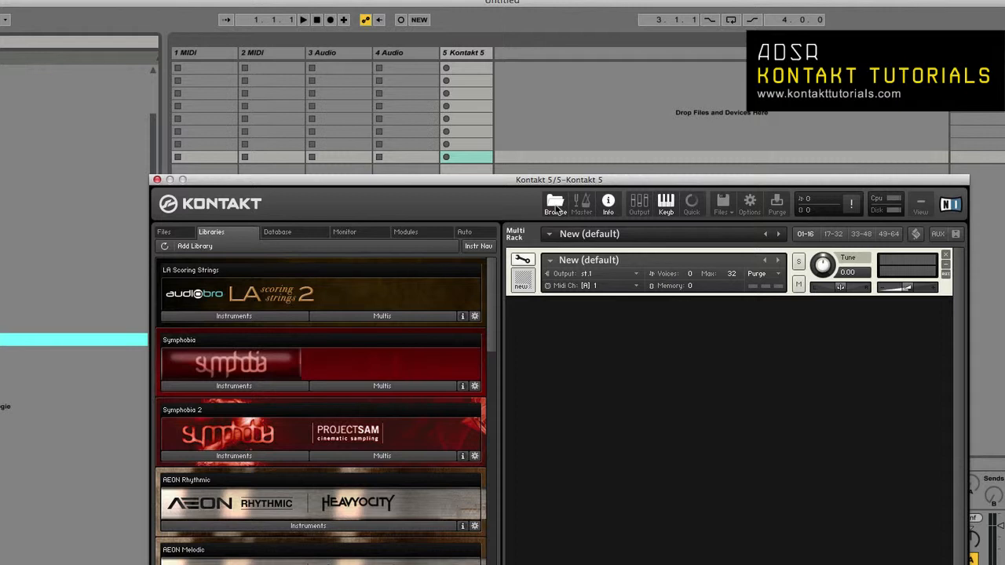
mouse_move(653, 370)
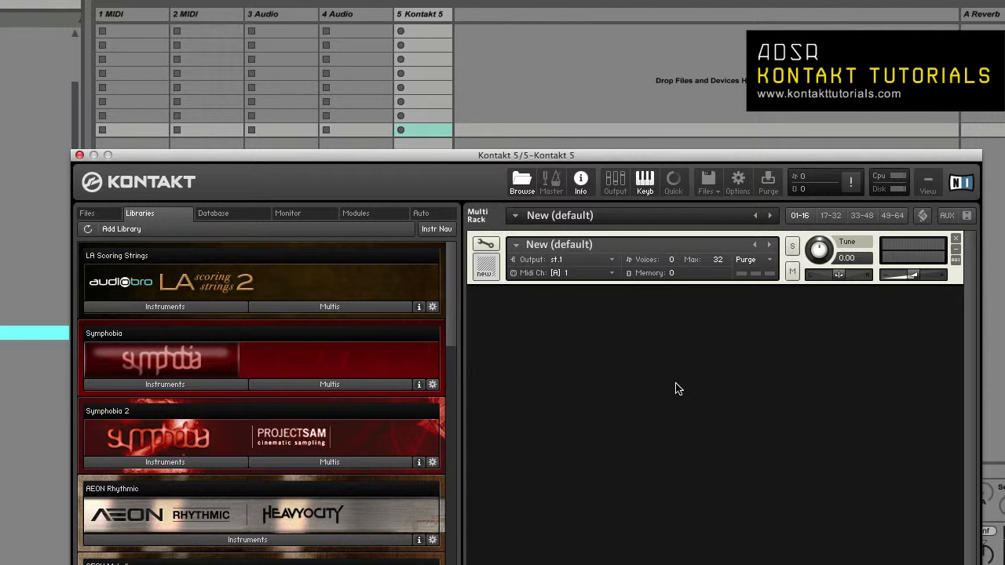
left_click(484, 244)
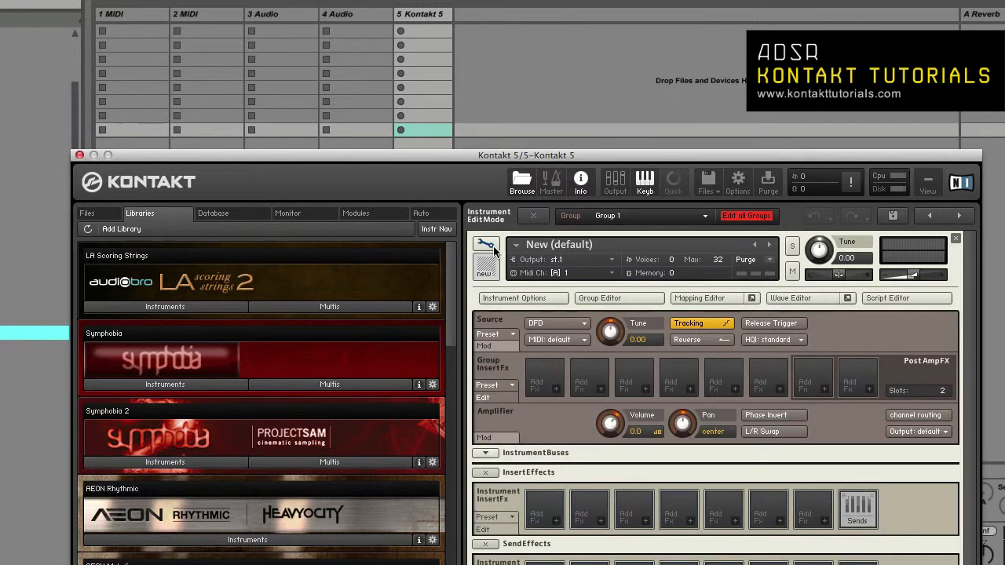
Step: Exit Instrument Edit Mode, collapsing the New (default) instrument in the rack
left_click(532, 215)
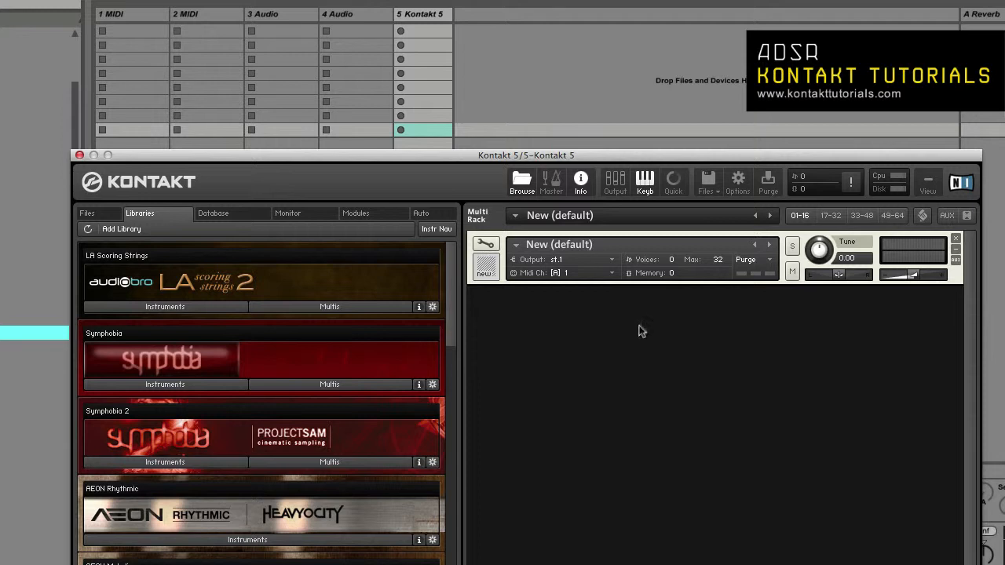
mouse_move(673, 276)
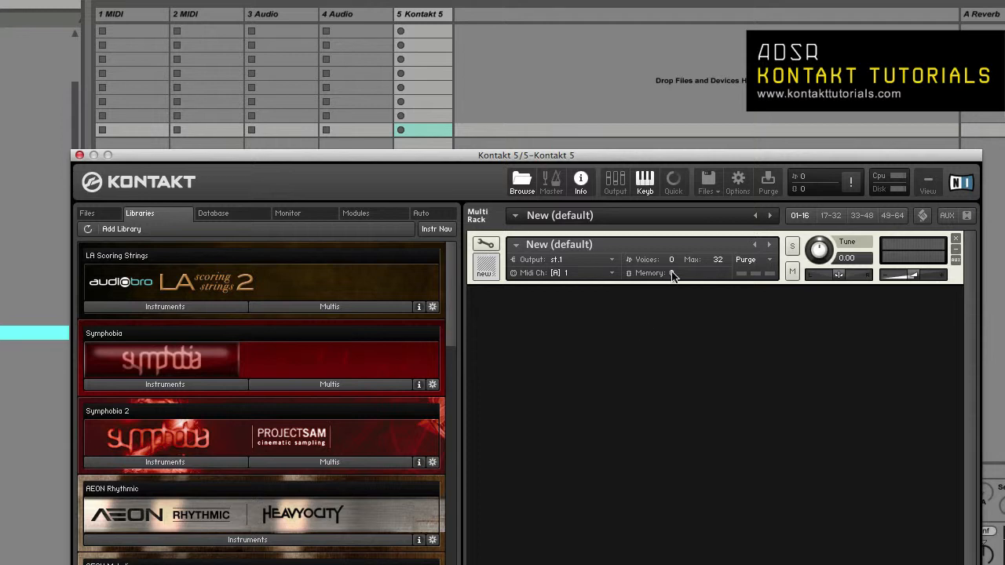
mouse_move(573, 220)
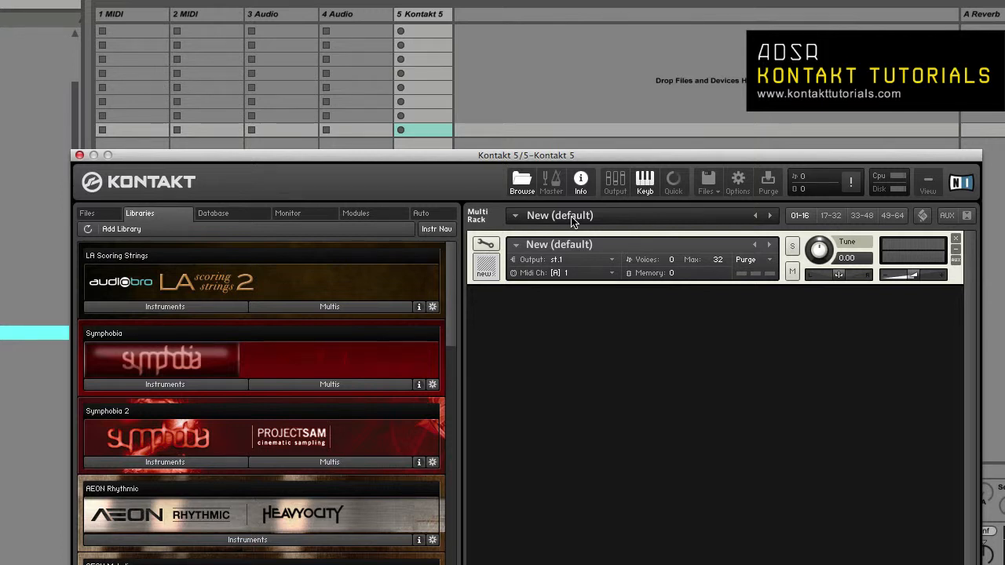
Step: Rename the multi from 'New (default)' to 'My Multi'
double_click(572, 216)
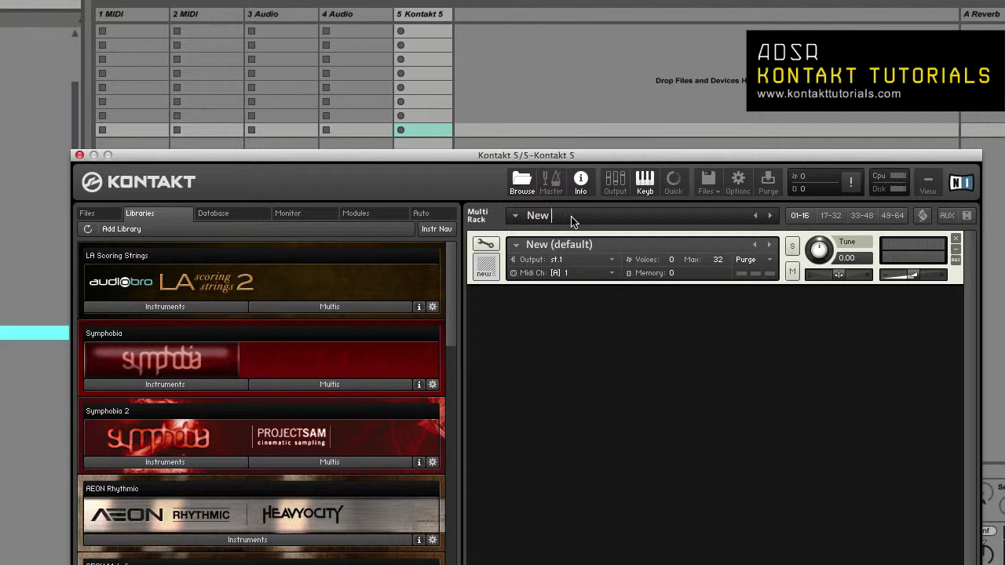
type("My Multi")
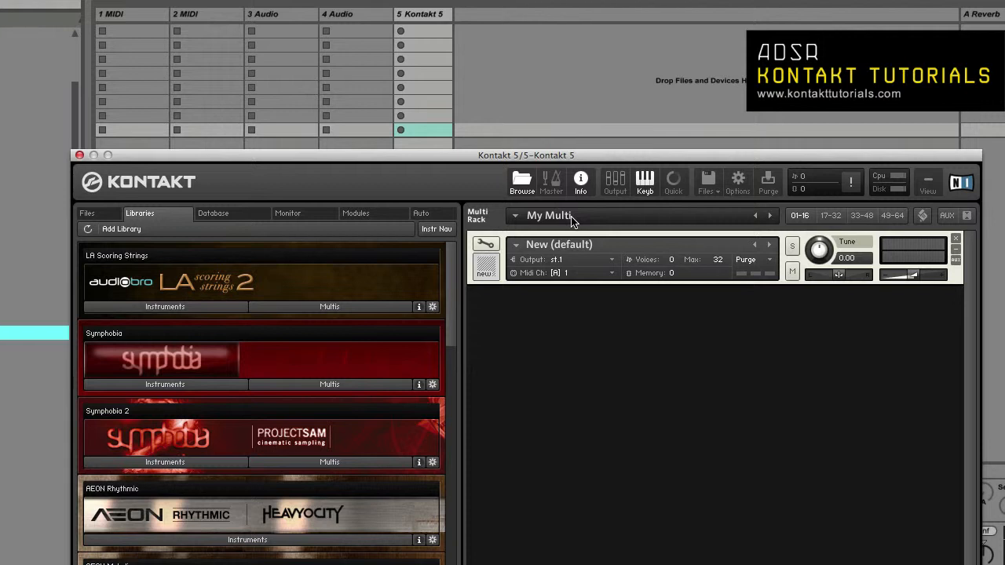
mouse_move(641, 212)
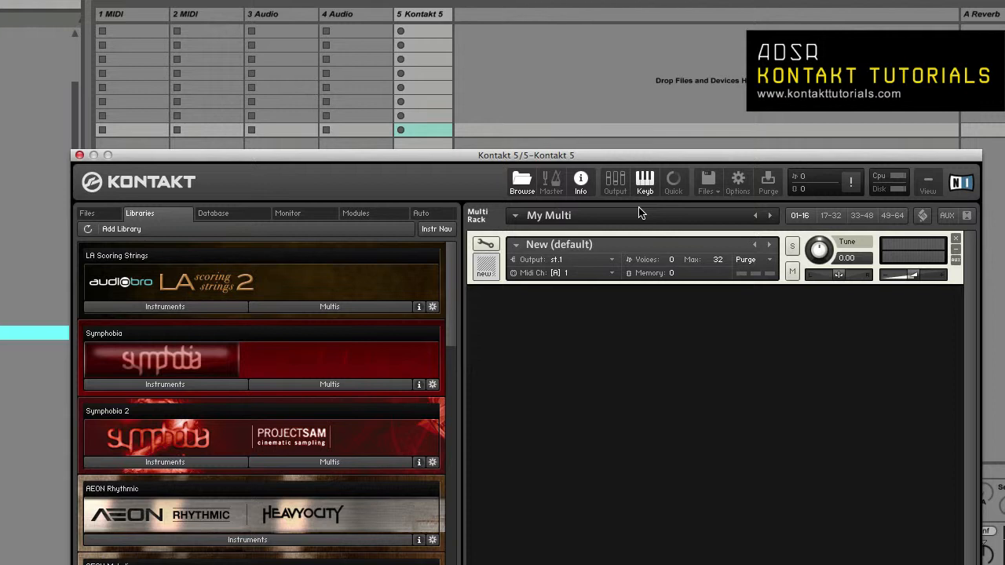
mouse_move(691, 325)
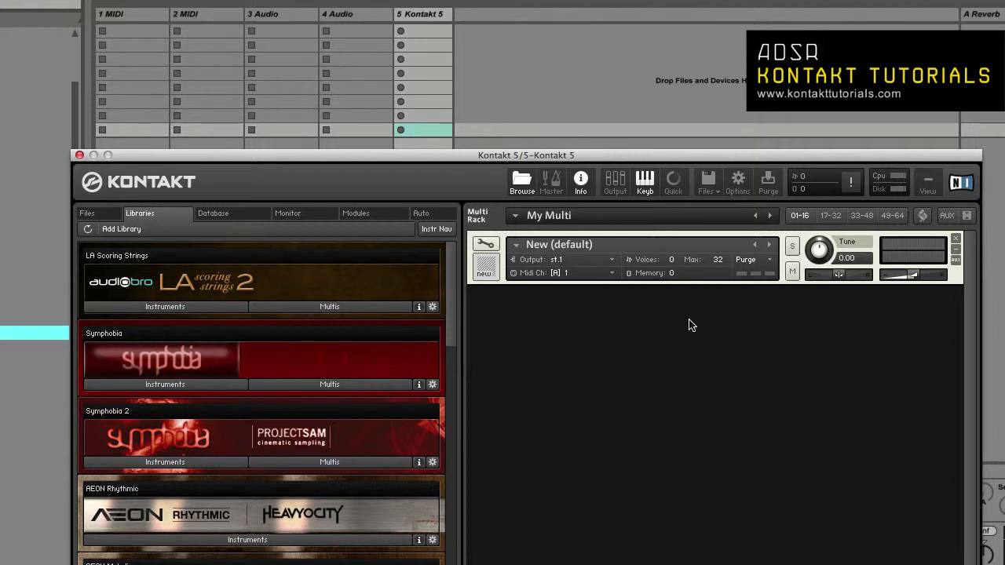
mouse_move(765, 219)
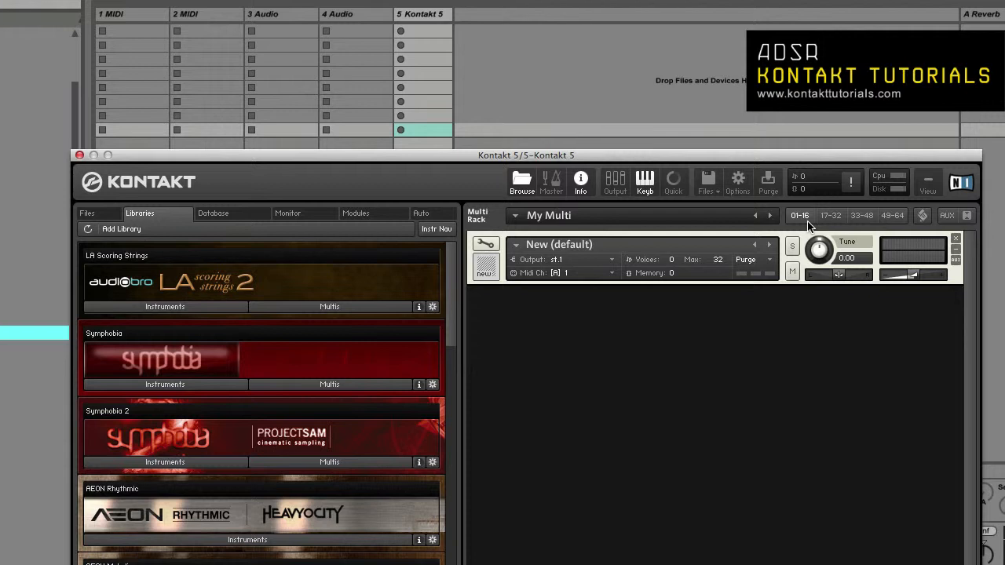
left_click(892, 215)
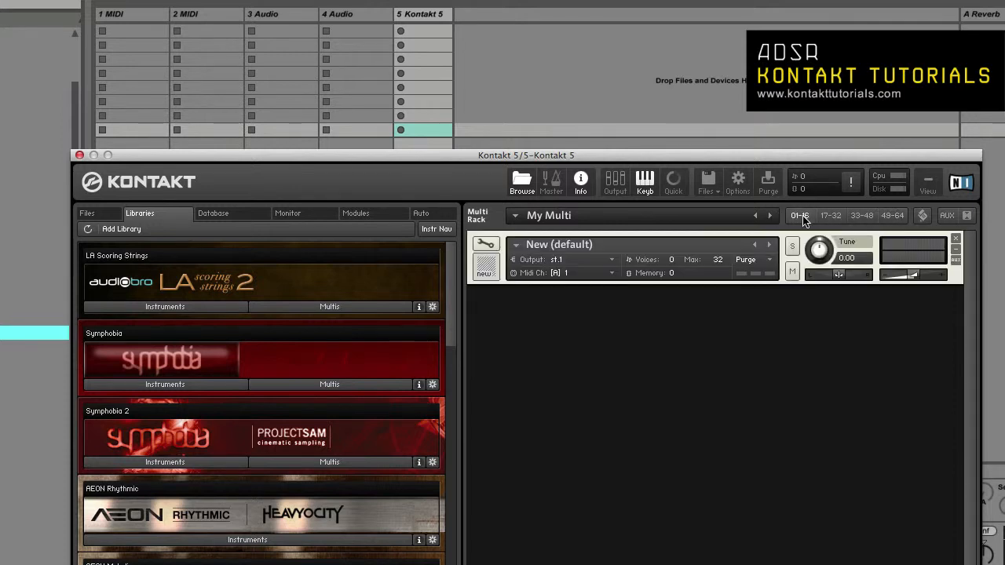
mouse_move(920, 218)
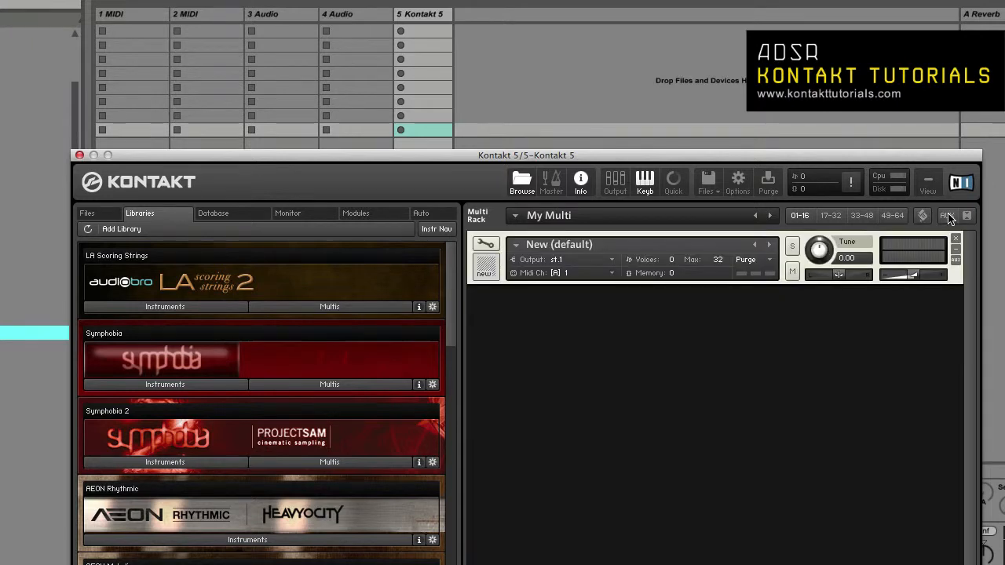
left_click(948, 216)
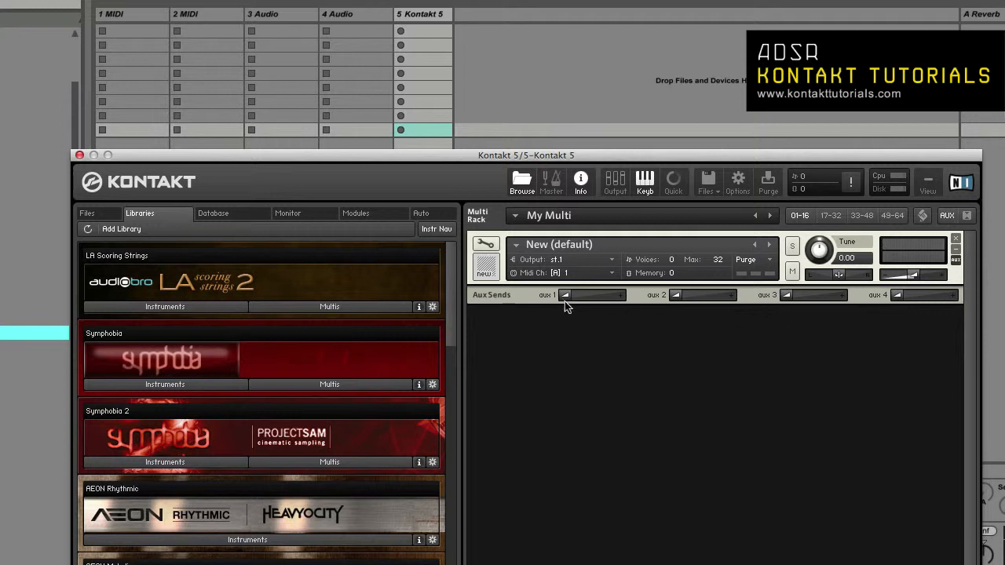
left_click_drag(565, 295, 596, 295)
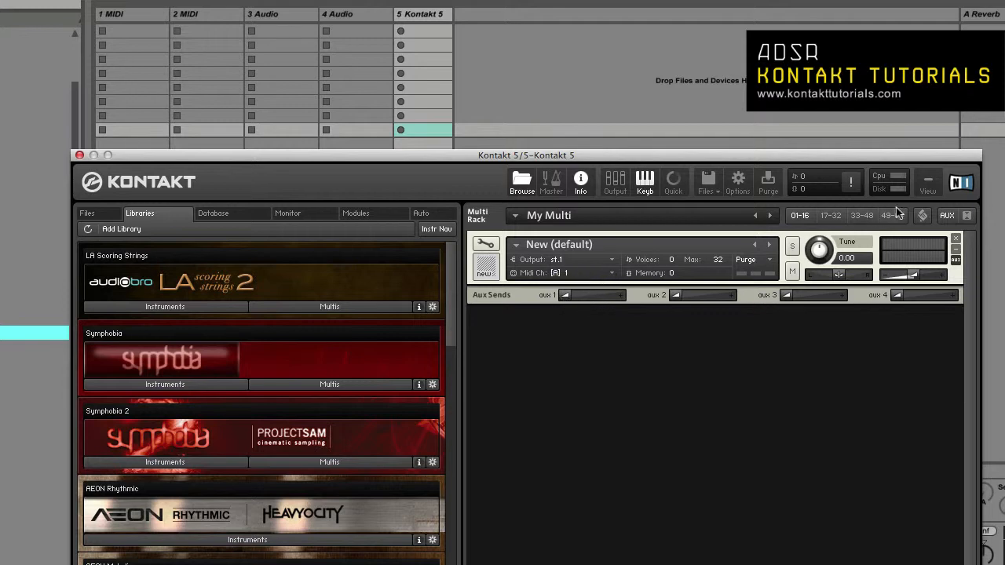
left_click(948, 215)
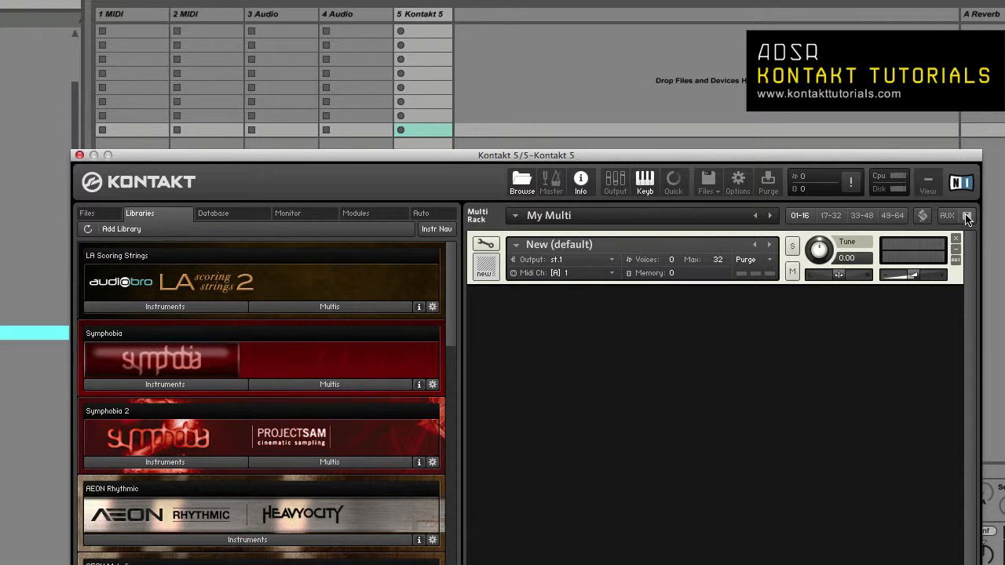
left_click(516, 246)
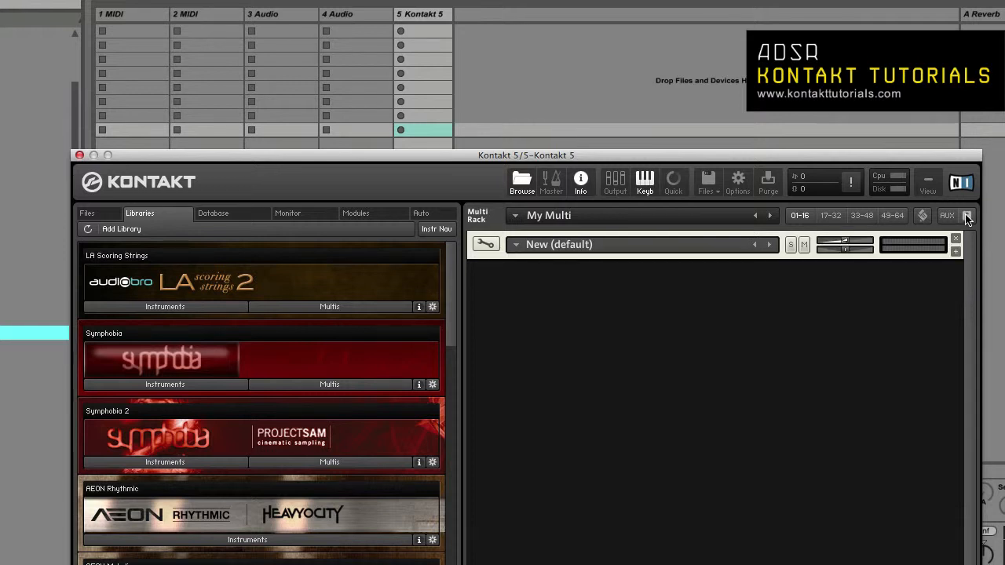
left_click(515, 244)
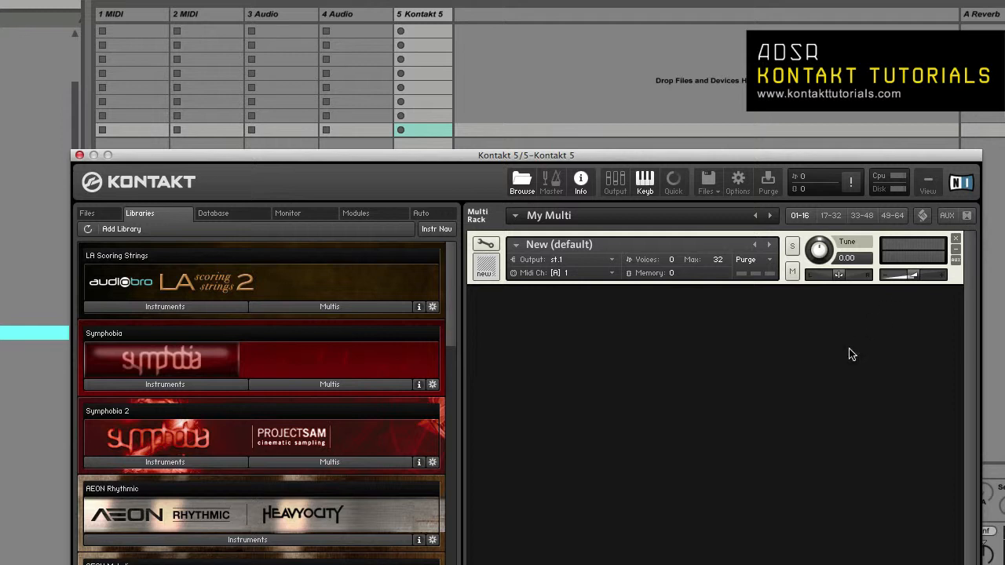
mouse_move(650, 455)
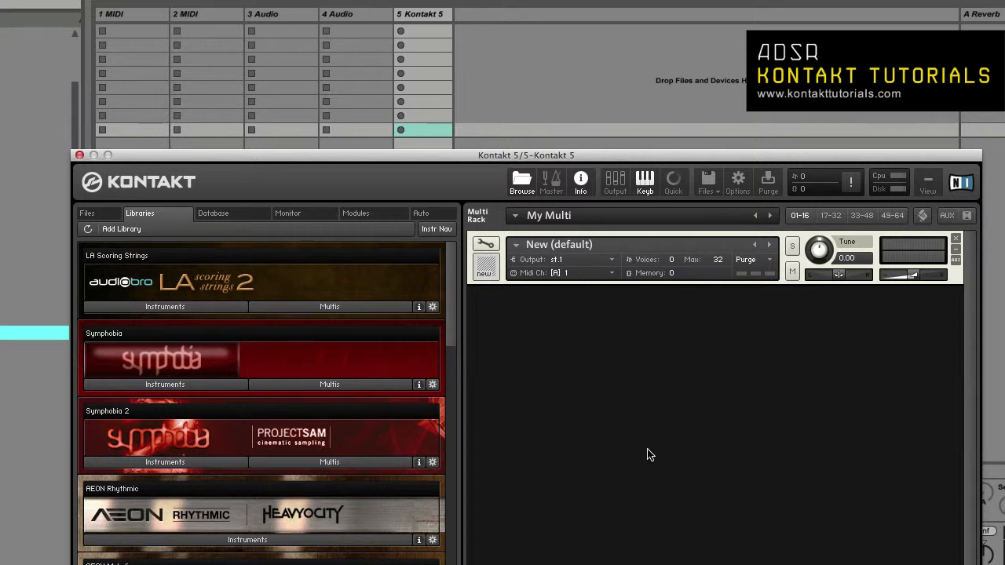